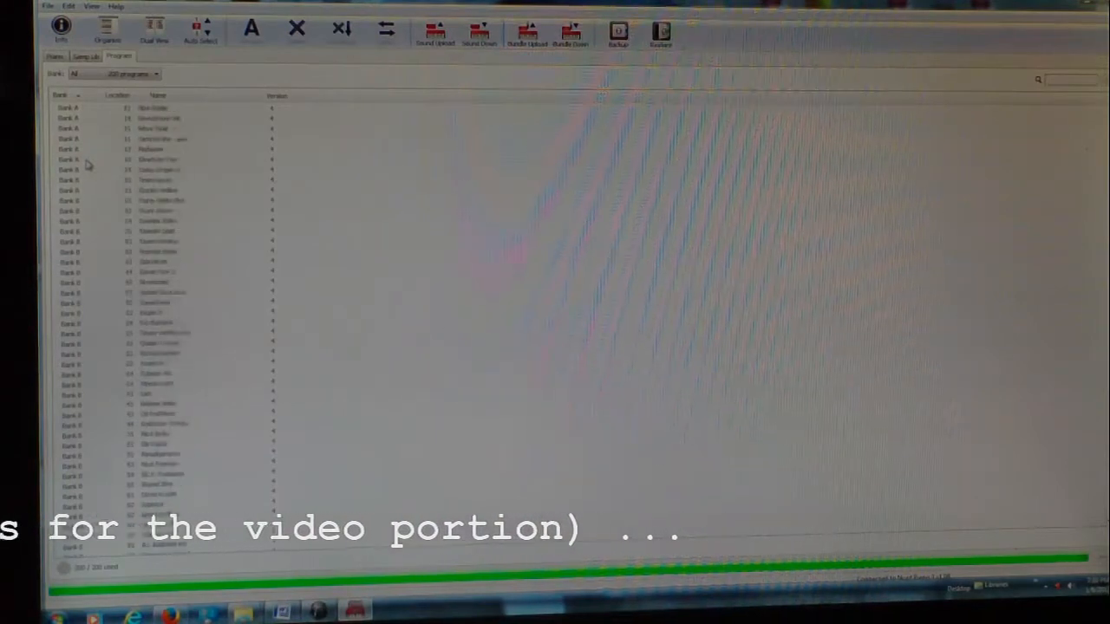
# Show the pianos stored on the Nord Piano 3, with the first grand piano's program usage.
pyautogui.scroll(-3)
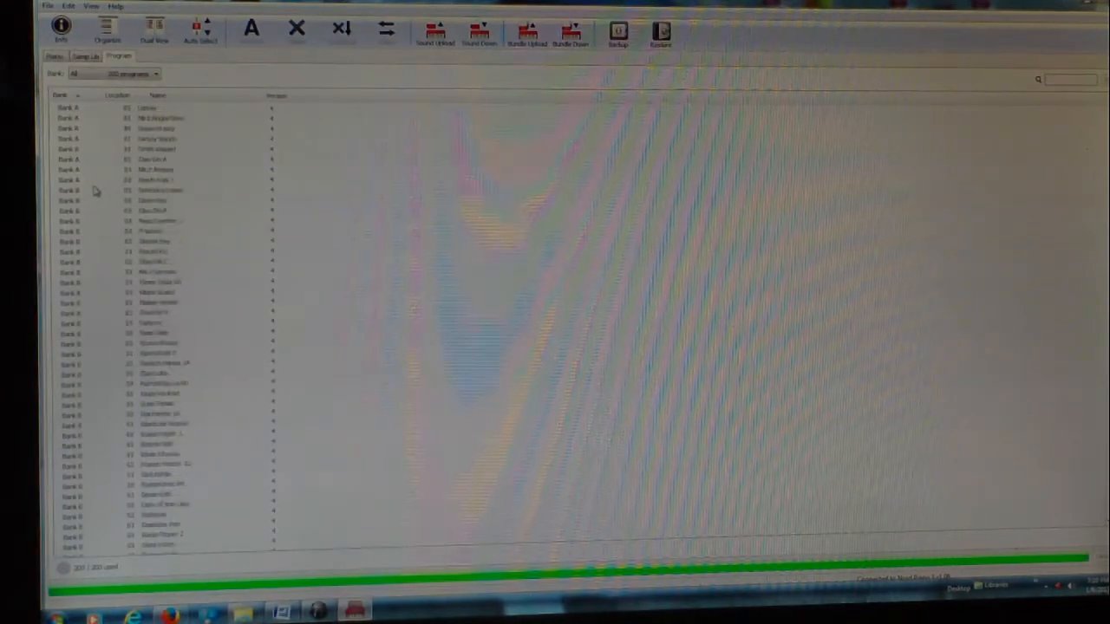
pyautogui.click(116, 95)
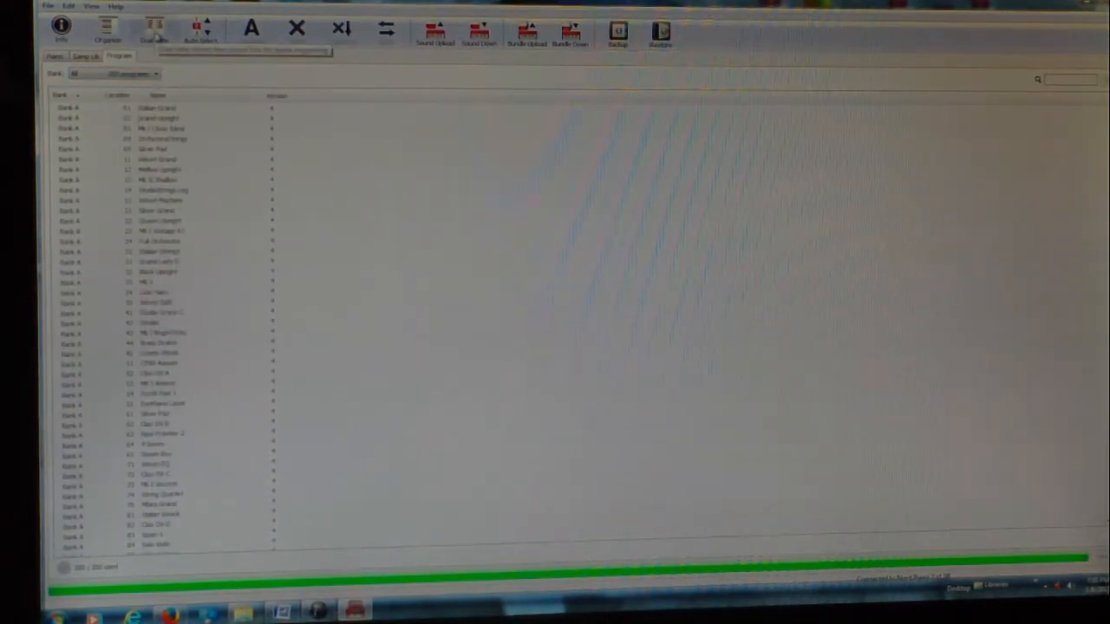
pyautogui.click(154, 32)
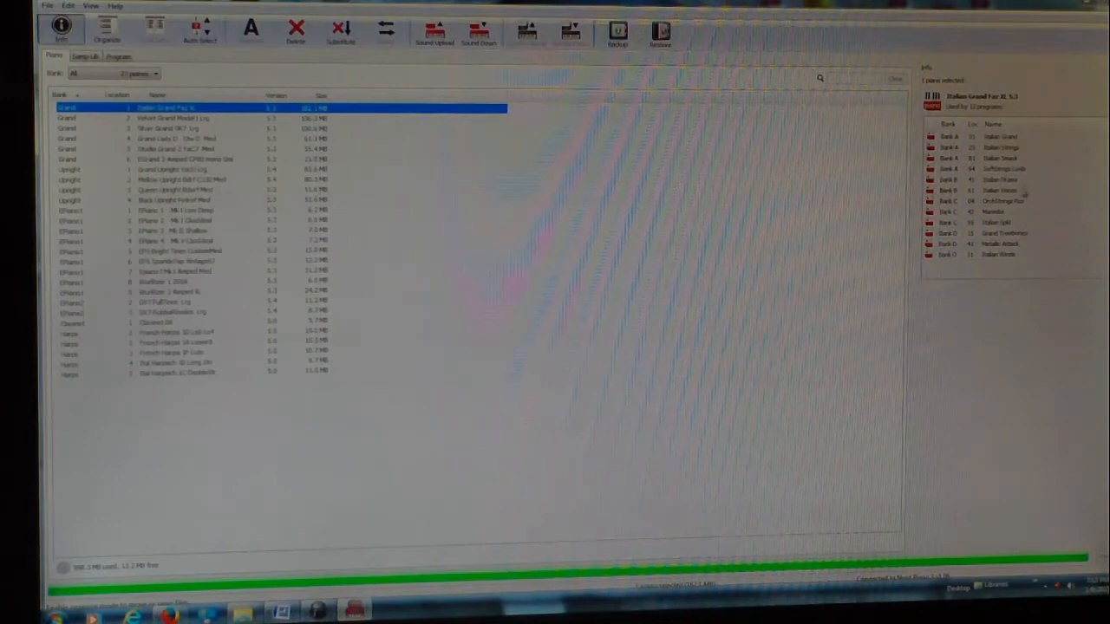
# List the piano memory by location in the Organizer view, empty slots included.
pyautogui.click(173, 118)
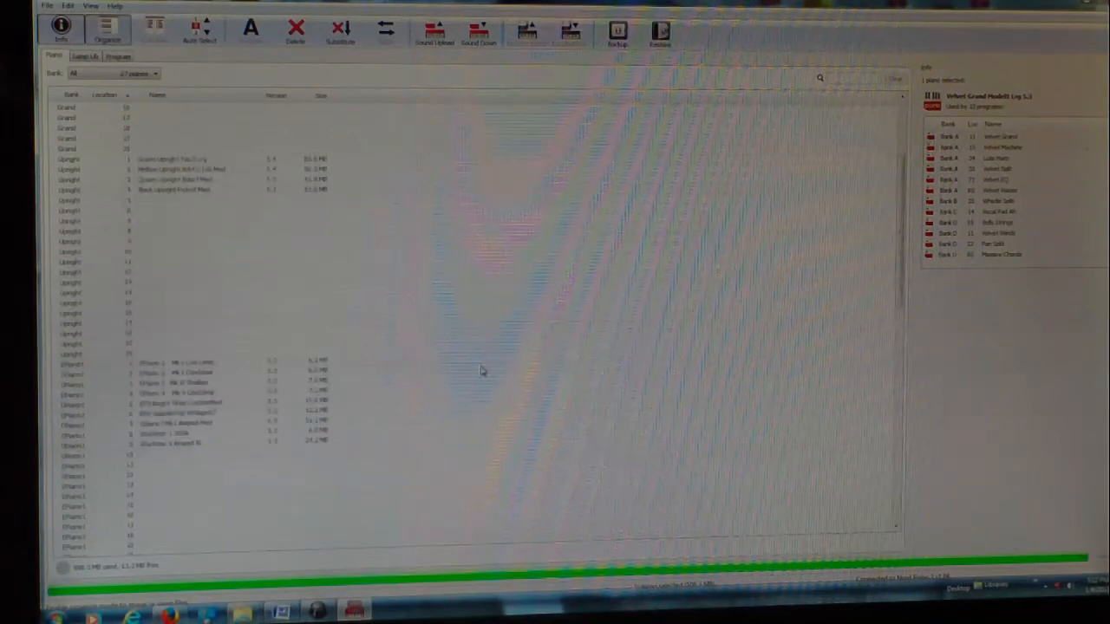
# Scroll through the stored grand pianos in the piano list.
pyautogui.scroll(-3)
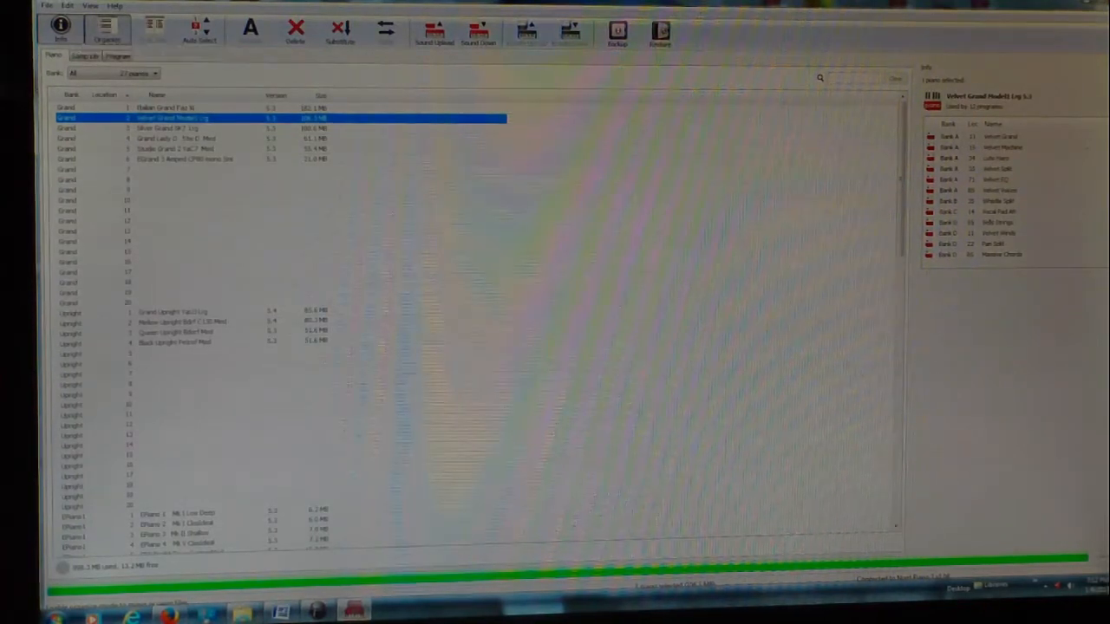
pyautogui.scroll(-3)
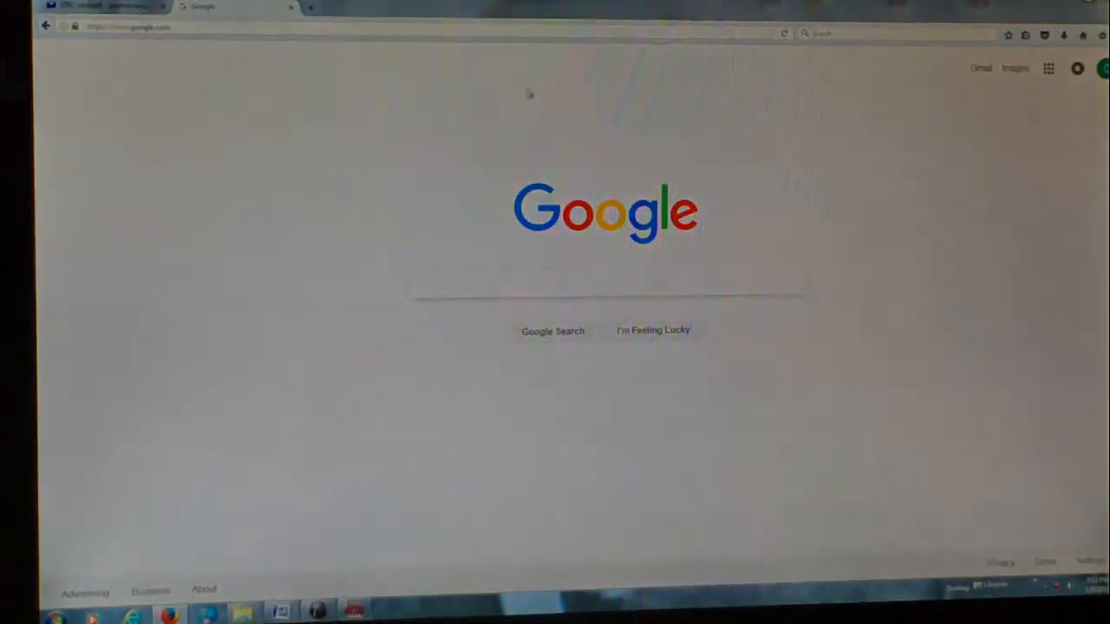
# Go to the Nord Keyboards website home page featuring Royal Grand 3D.
pyautogui.click(125, 26)
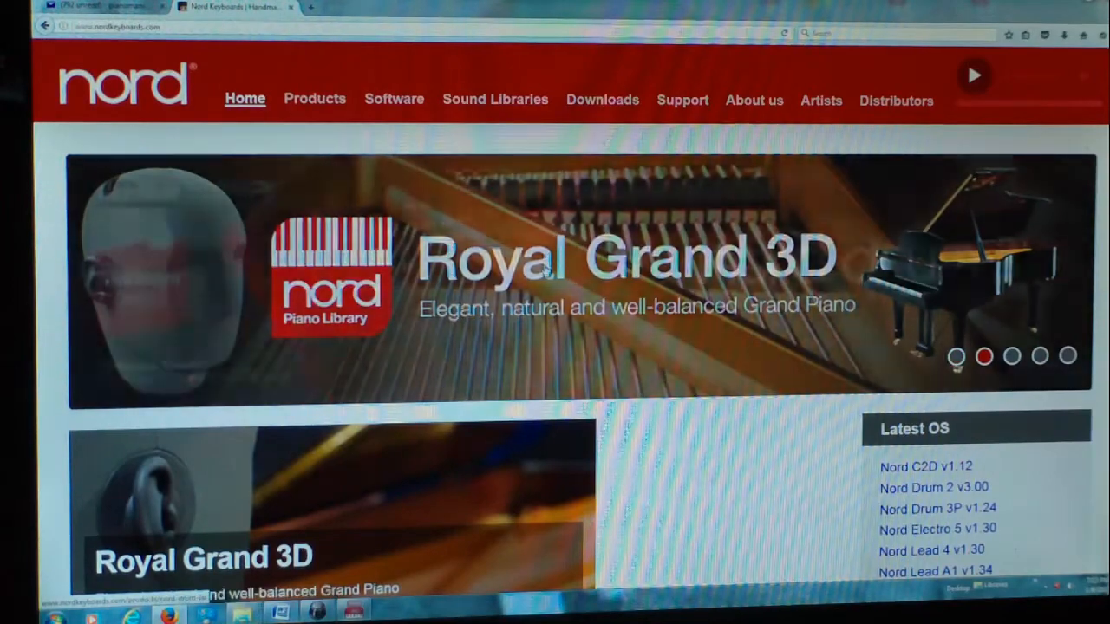
pyautogui.scroll(-3)
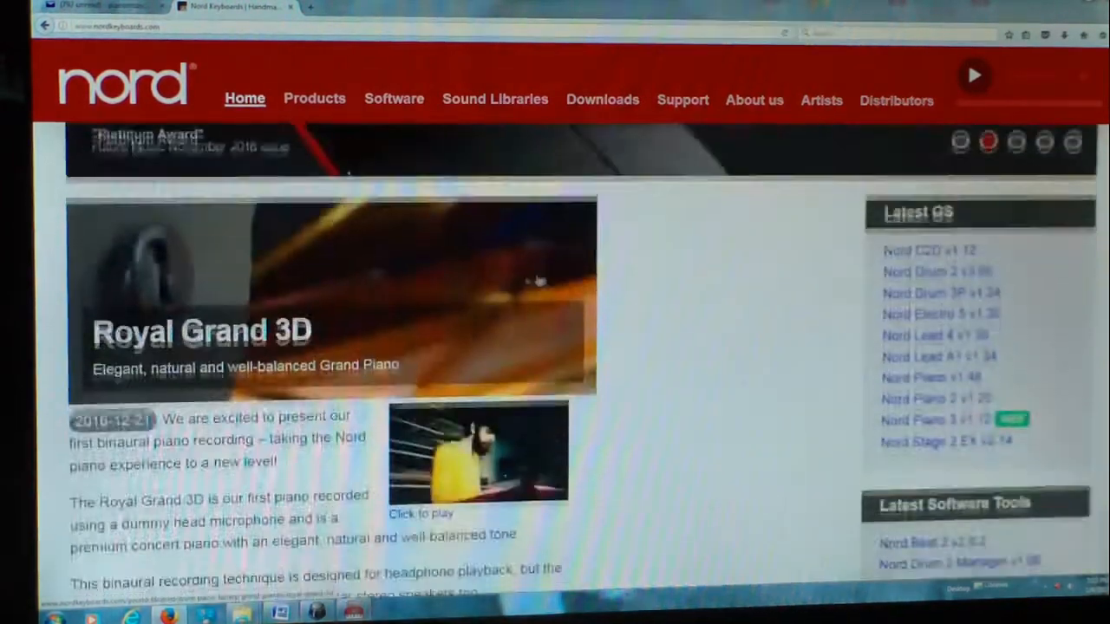
pyautogui.scroll(-3)
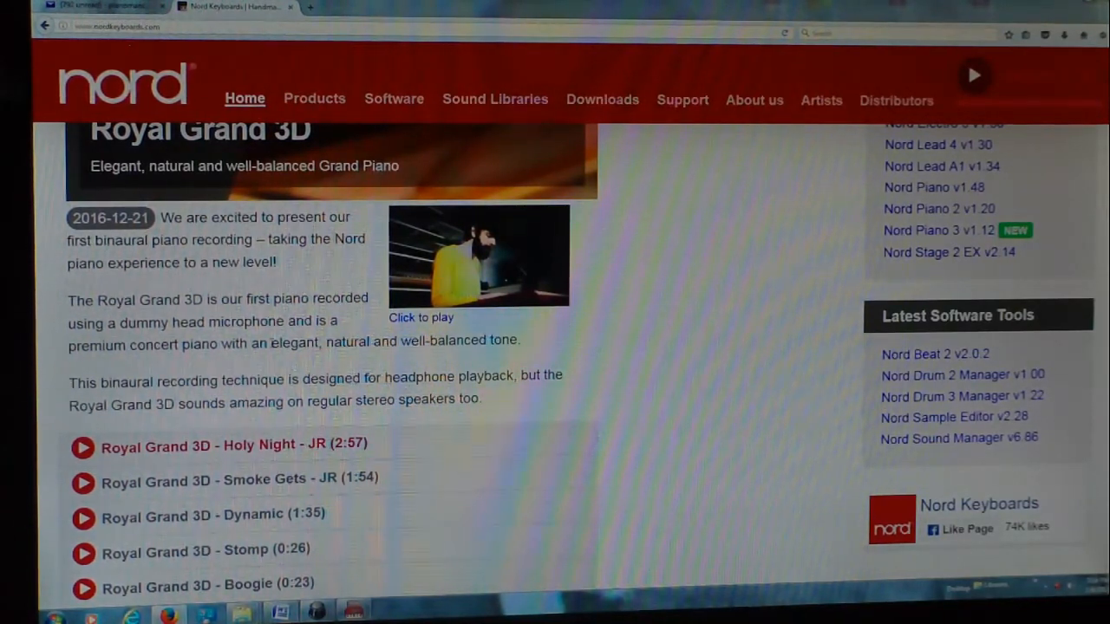
pyautogui.scroll(-3)
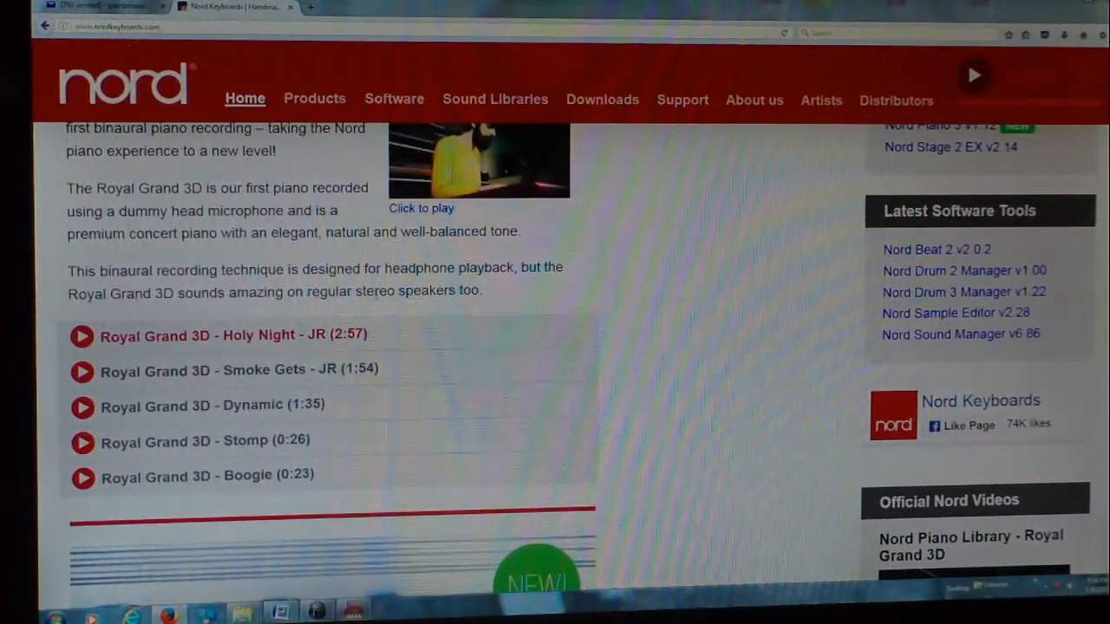
pyautogui.scroll(3)
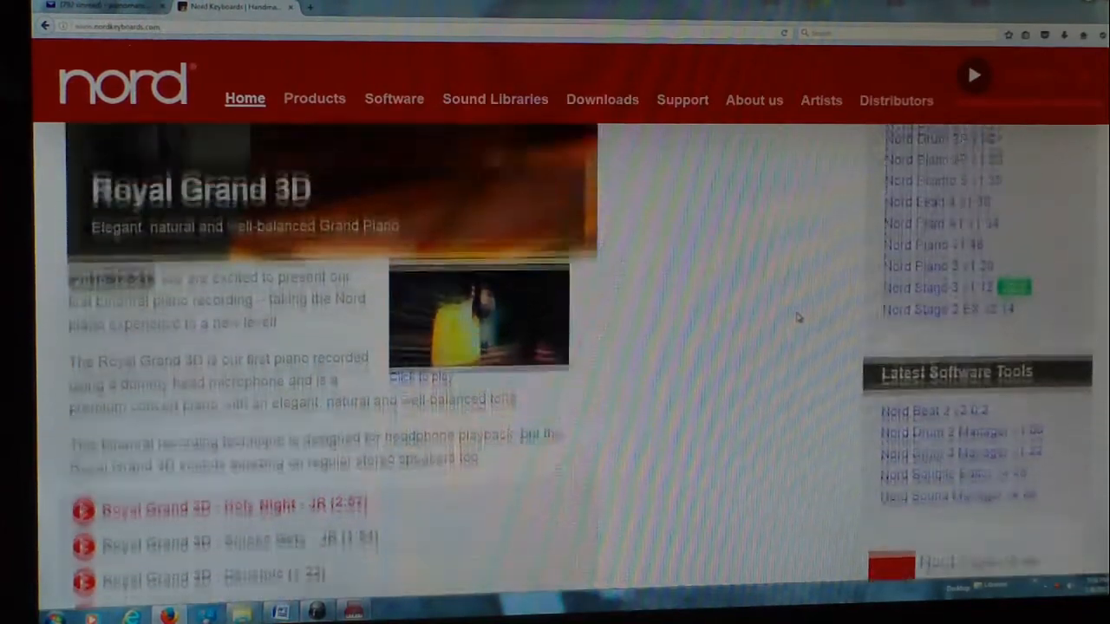
pyautogui.scroll(3)
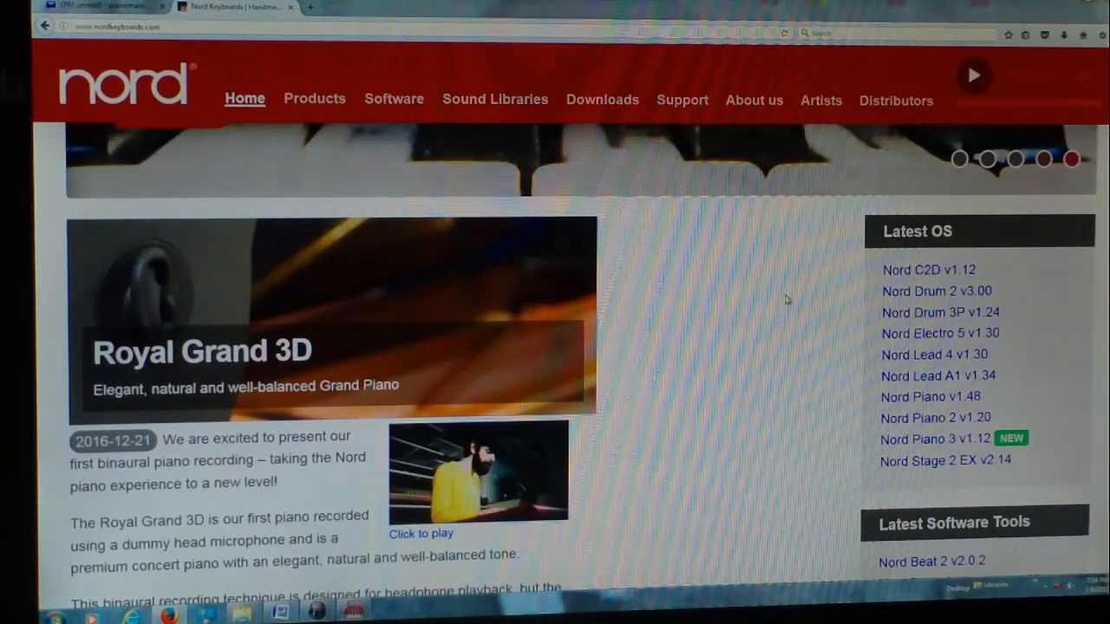
pyautogui.scroll(3)
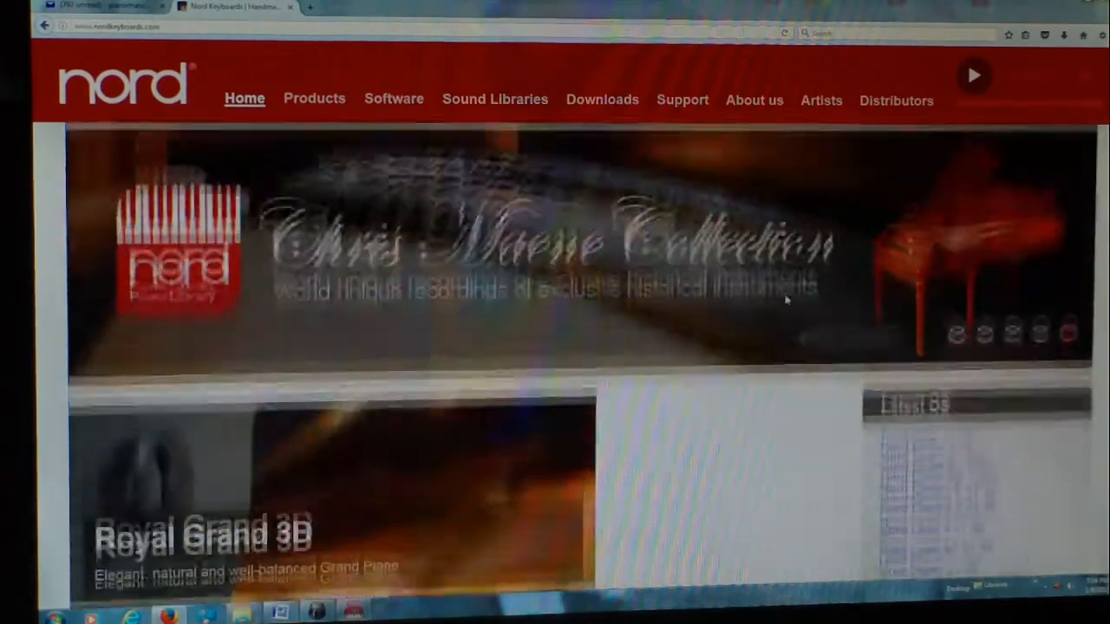
# Navigate via Sound Libraries to the Nord Piano Library's Royal Grand 3D page.
pyautogui.click(494, 99)
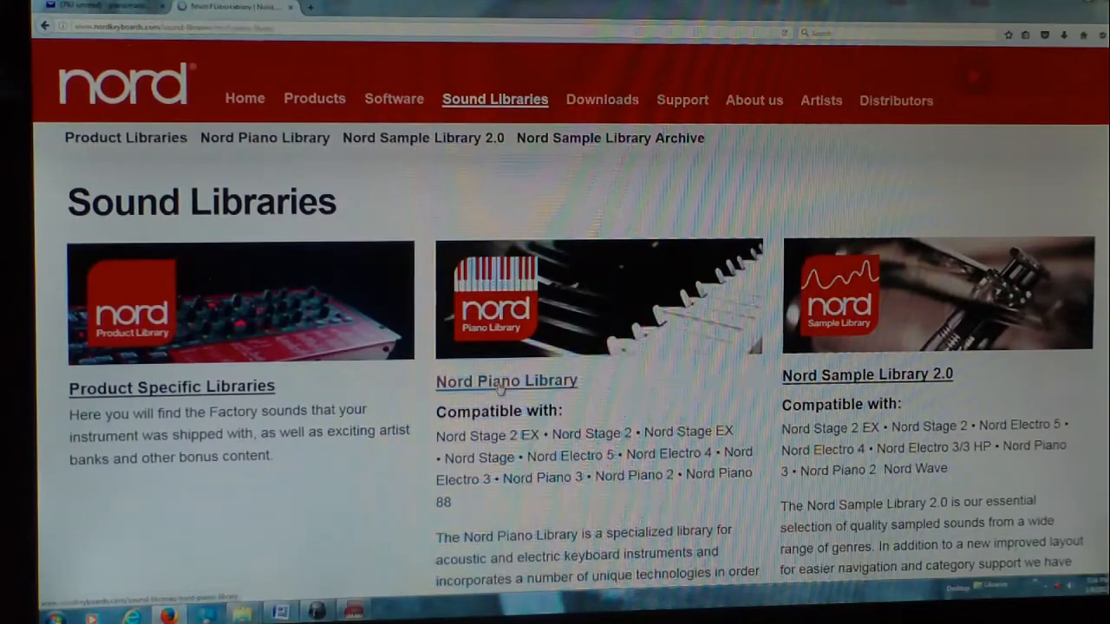
pyautogui.click(506, 381)
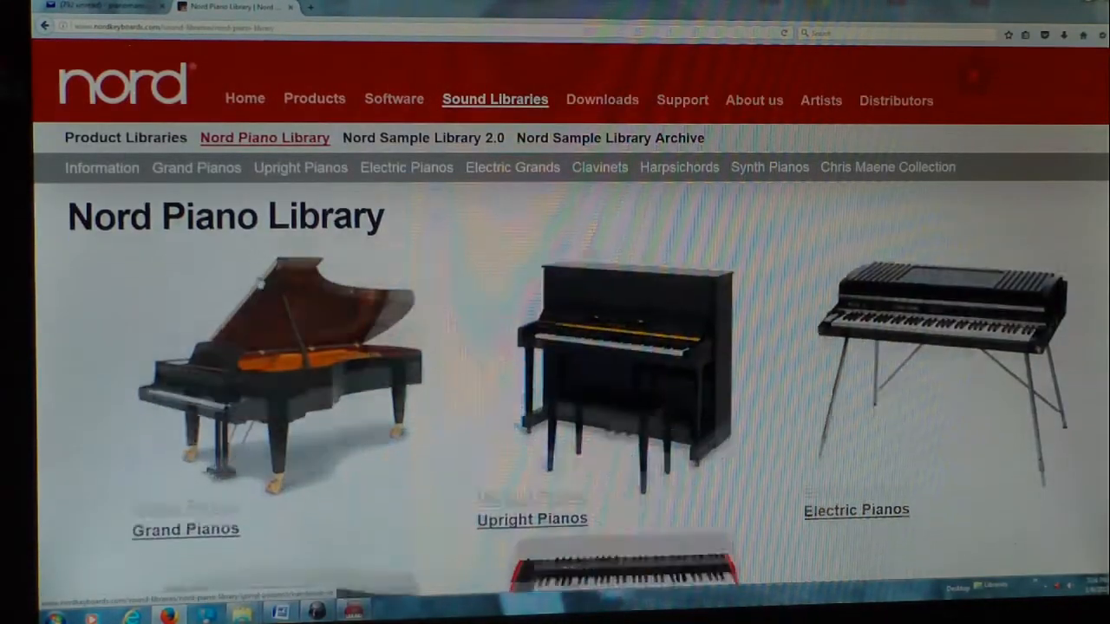
pyautogui.scroll(-3)
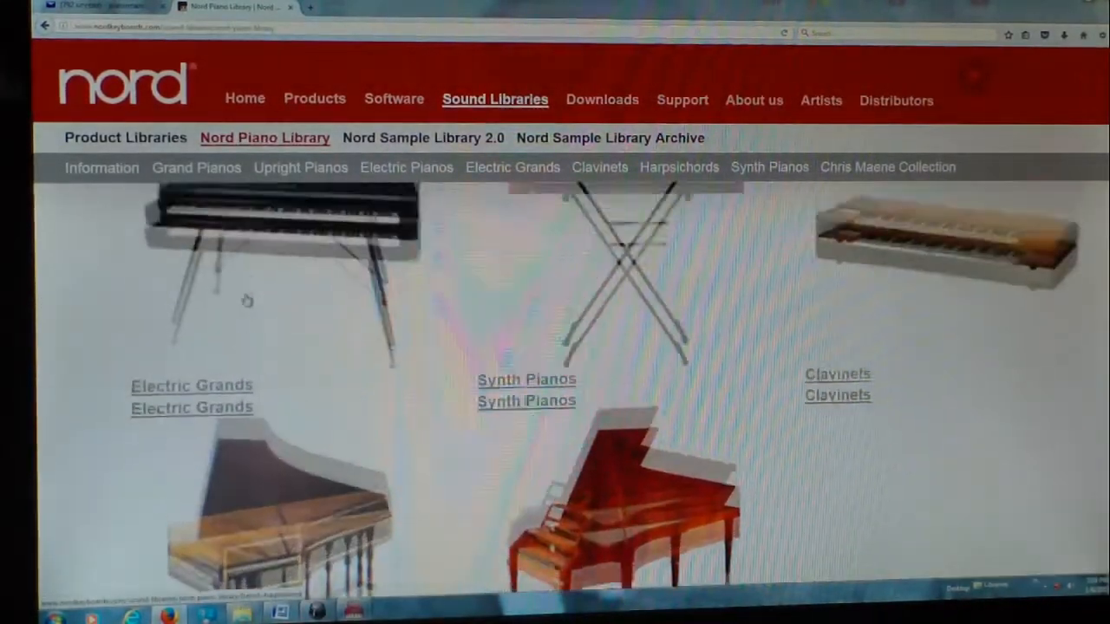
pyautogui.scroll(3)
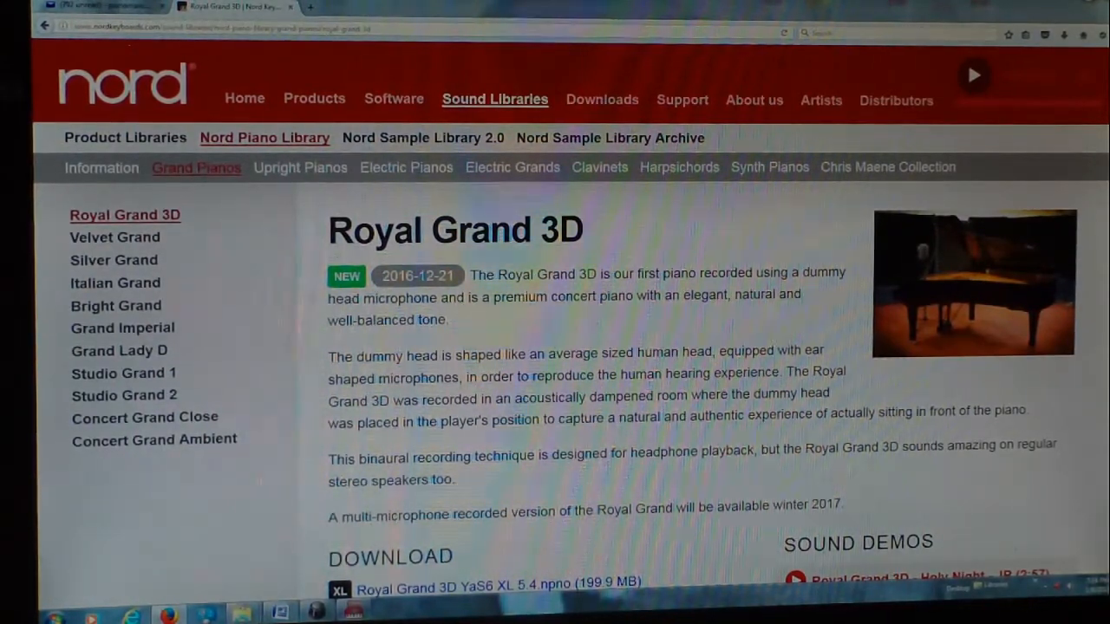
# Start downloading the Royal Grand 3D YaS6 Lrg 5.4 npno file (98.7 MB).
pyautogui.scroll(-3)
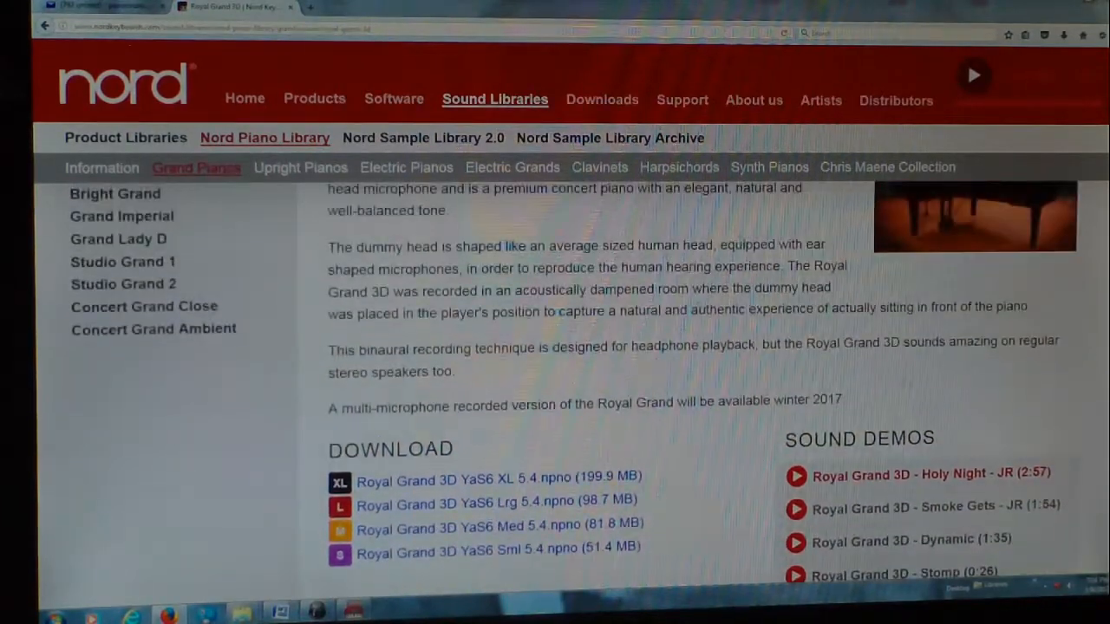
pyautogui.scroll(-3)
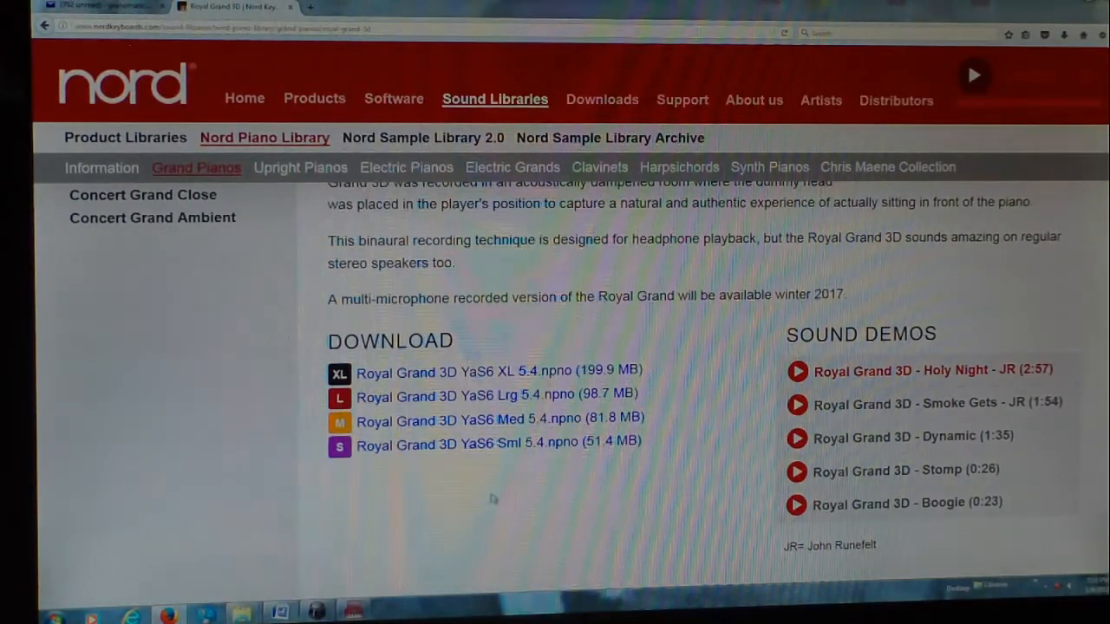
pyautogui.moveTo(565, 524)
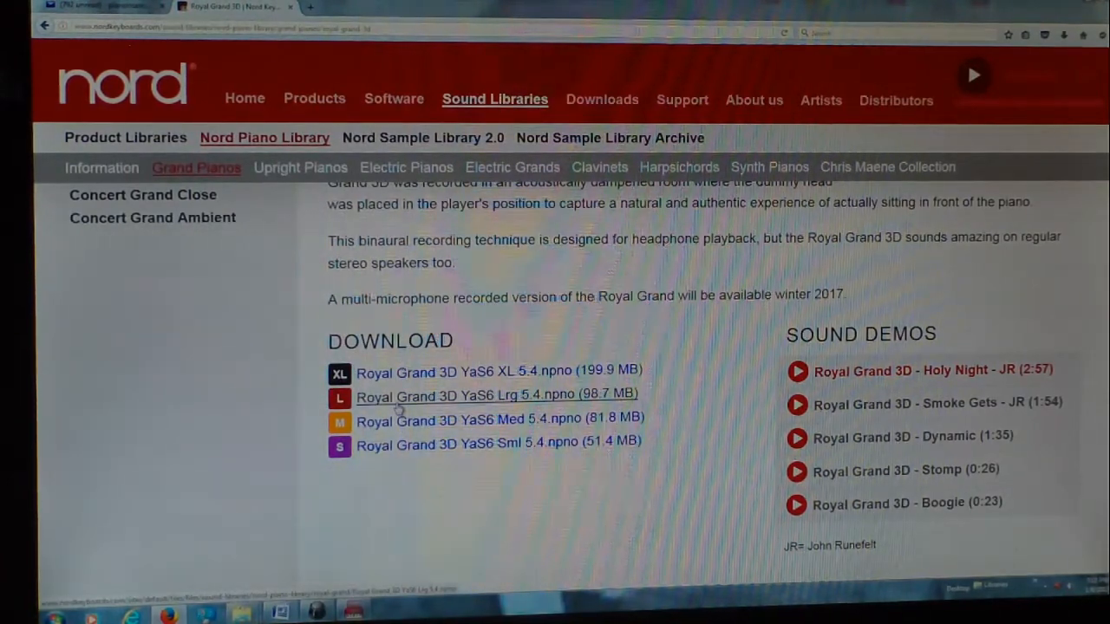
pyautogui.click(494, 395)
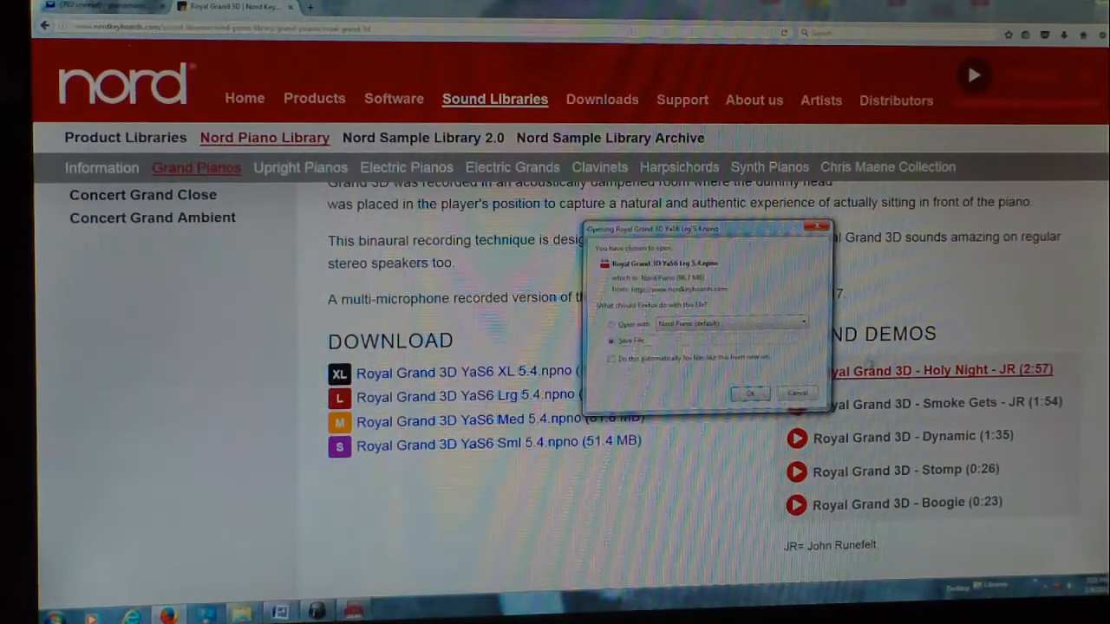
pyautogui.click(796, 392)
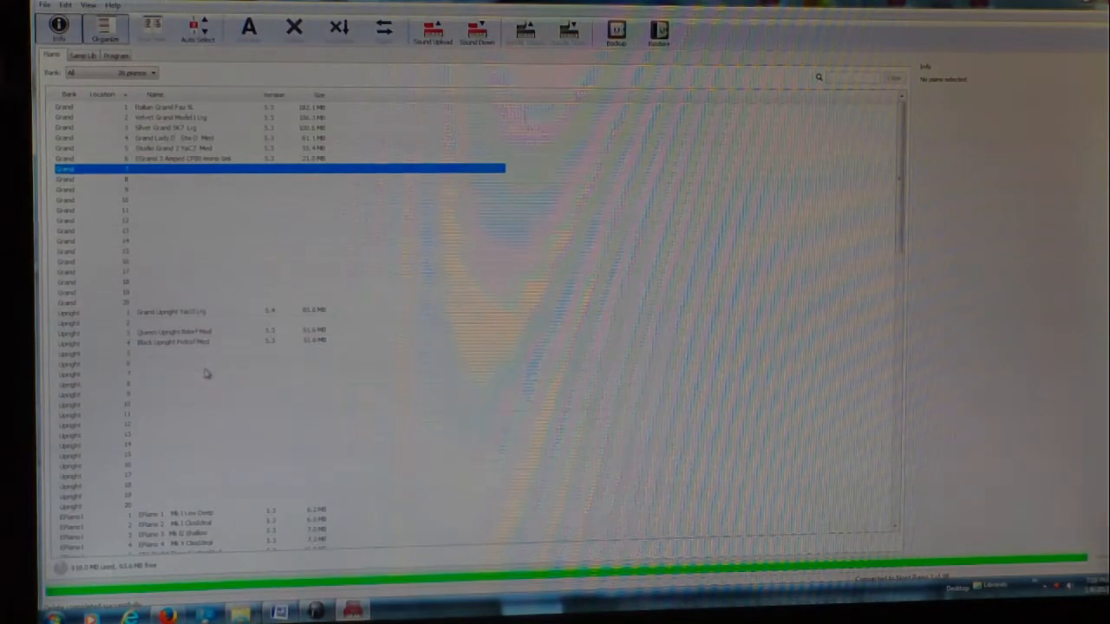
# View the Black Upright piano's program list and choose an action from its context menu.
pyautogui.click(174, 341)
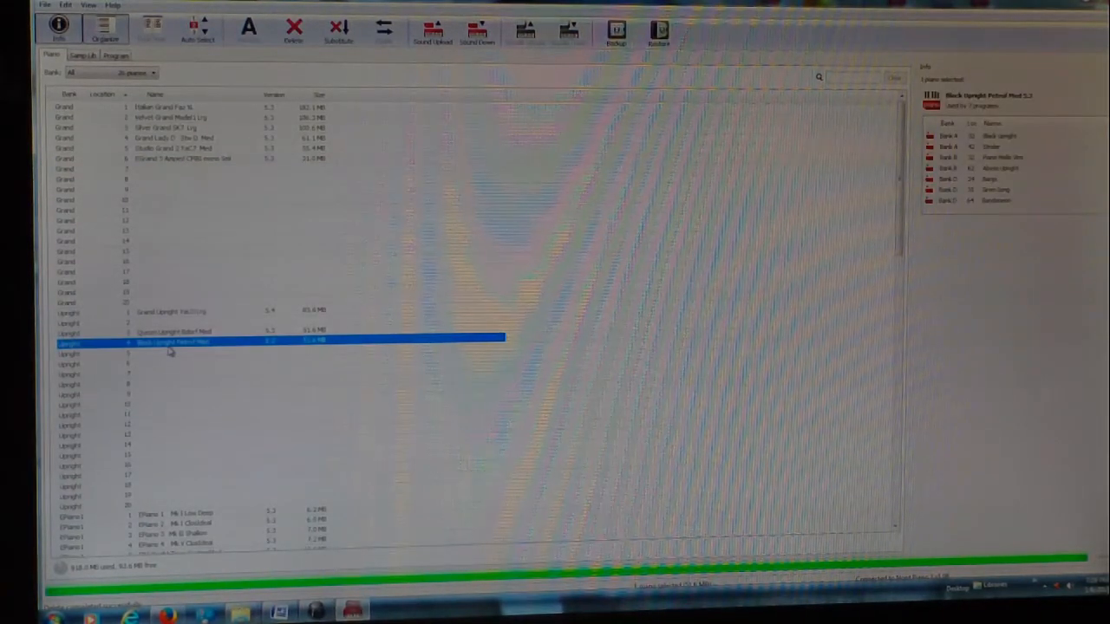
pyautogui.rightClick(173, 344)
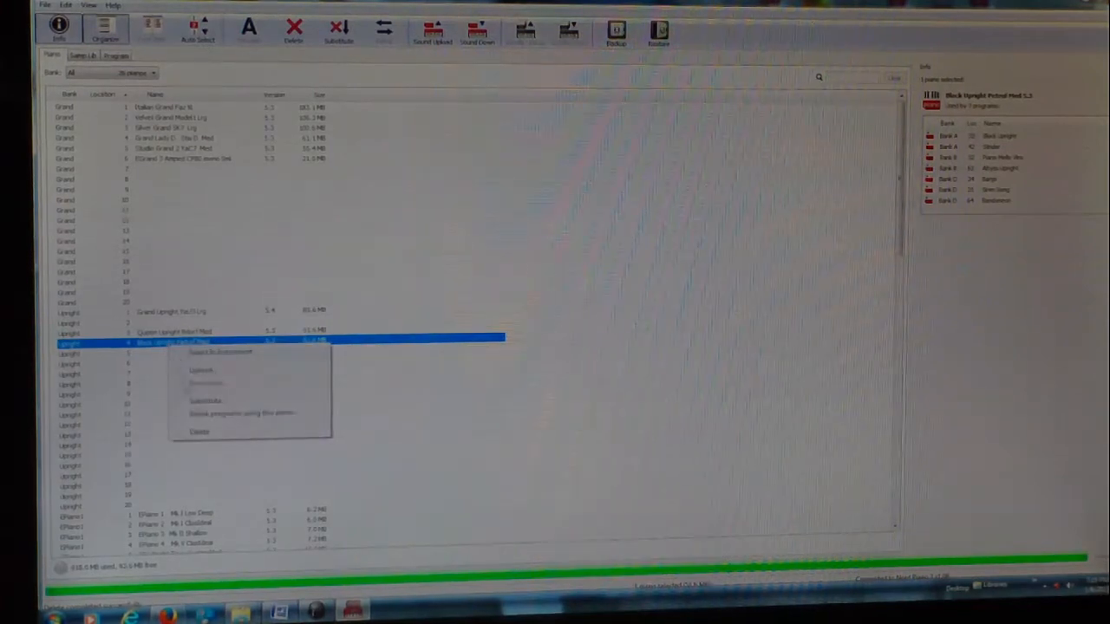
pyautogui.click(199, 432)
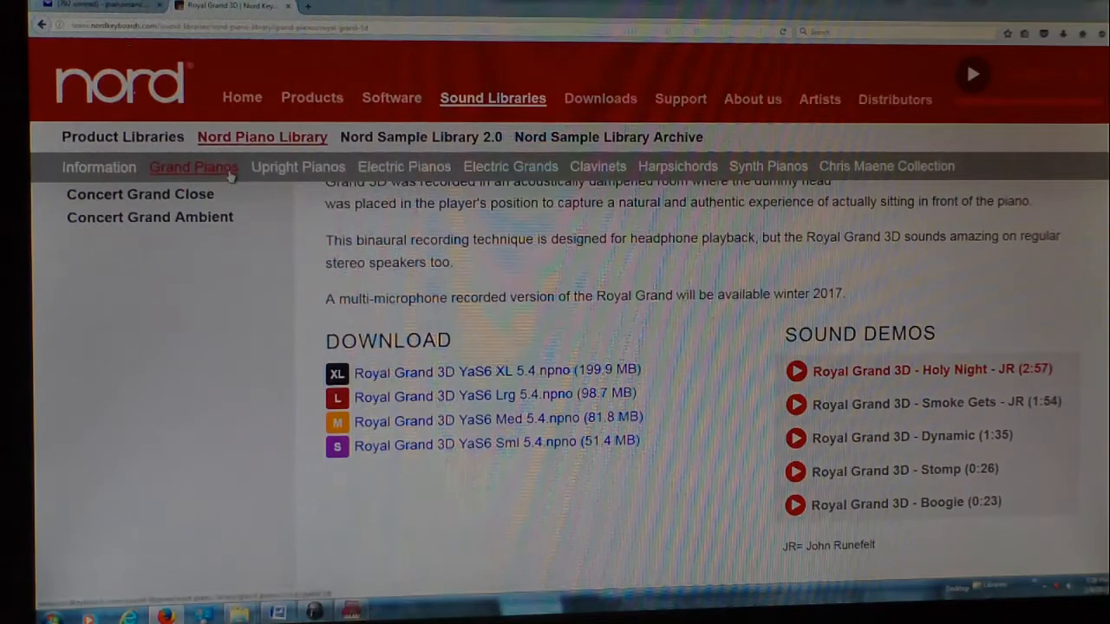
pyautogui.moveTo(326, 319)
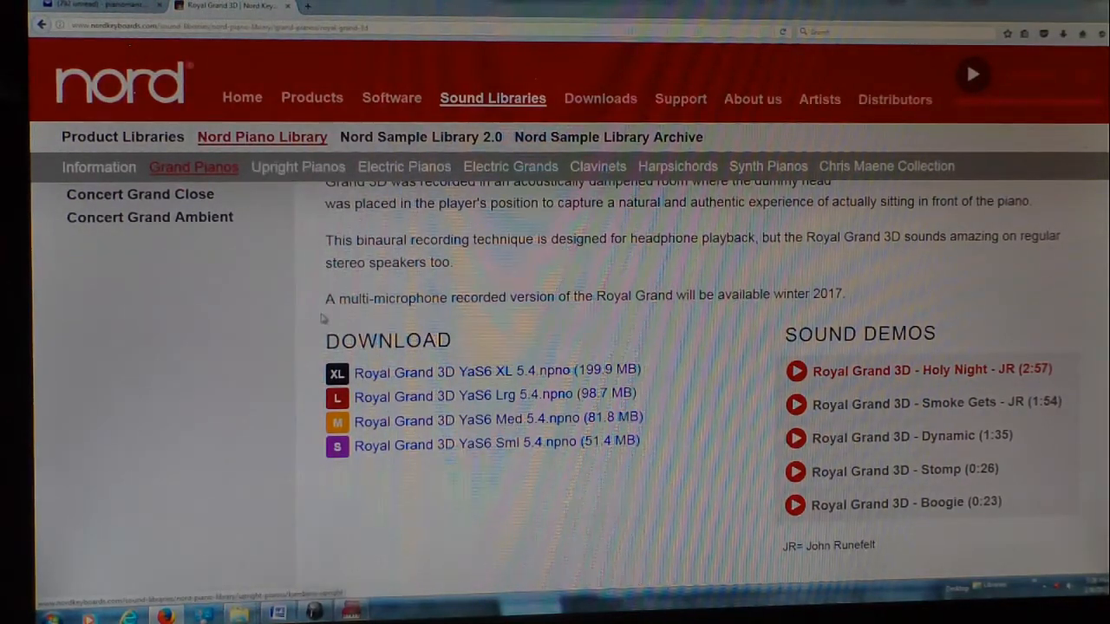
# Review the Royal Grand 3D download list, then return to its introduction at the top.
pyautogui.scroll(-3)
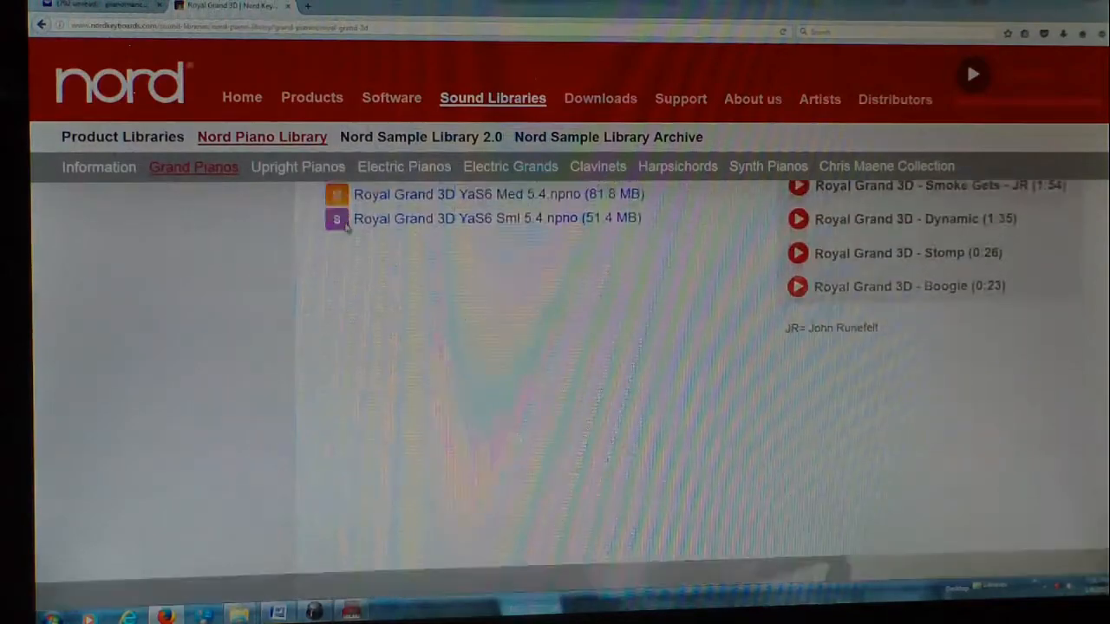
pyautogui.scroll(3)
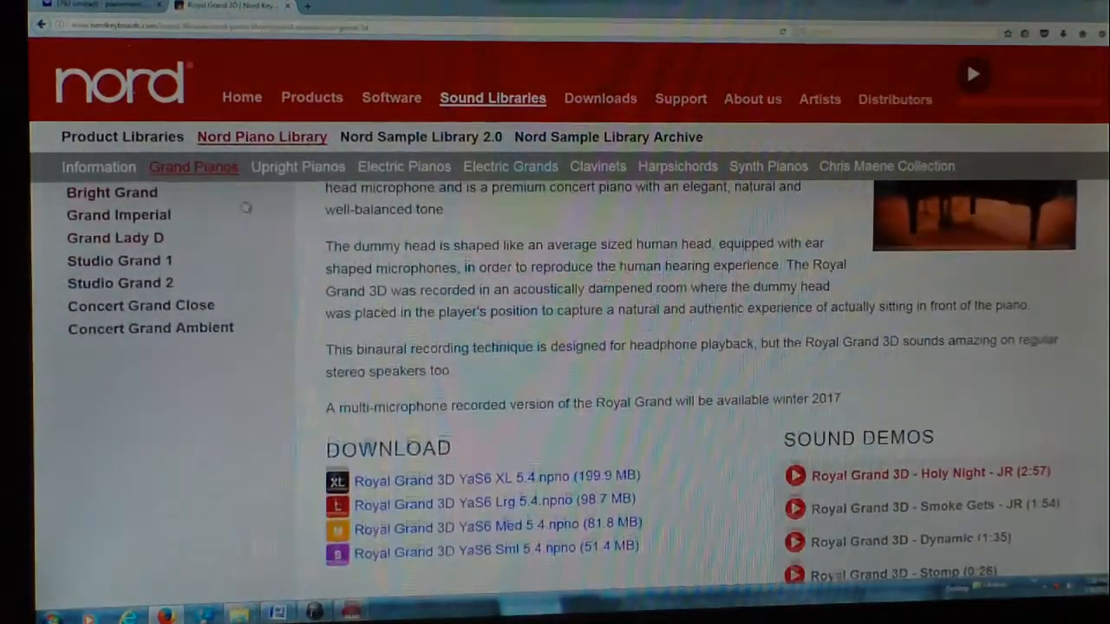
pyautogui.scroll(3)
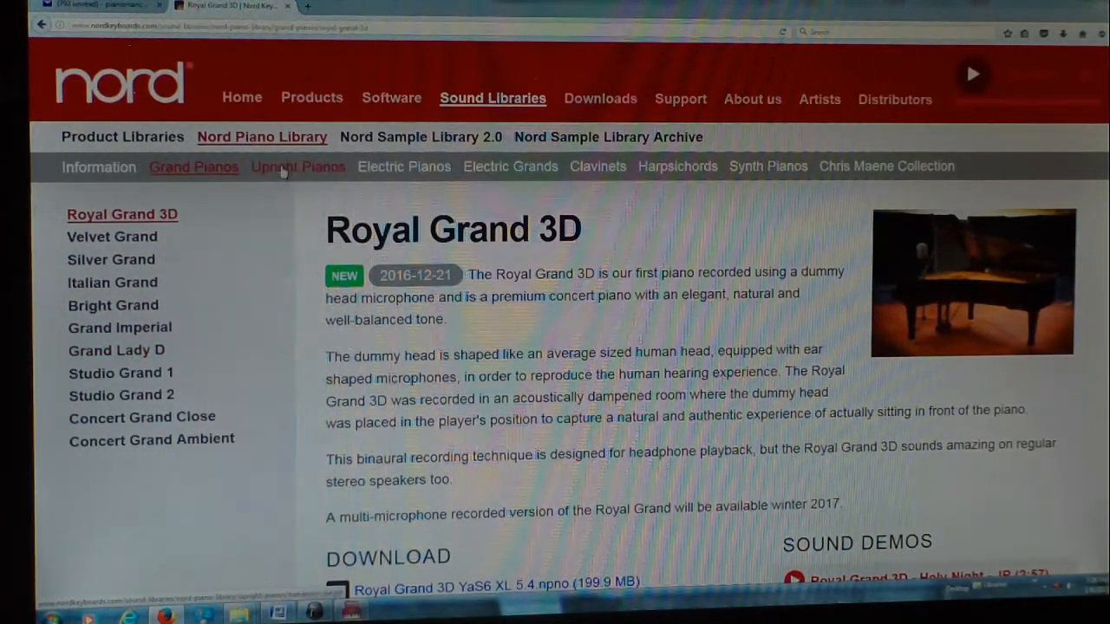
# Browse Upright, Electric, Electric Grands, Clavinets, Harpsichords and Synth Pianos categories in turn.
pyautogui.click(298, 166)
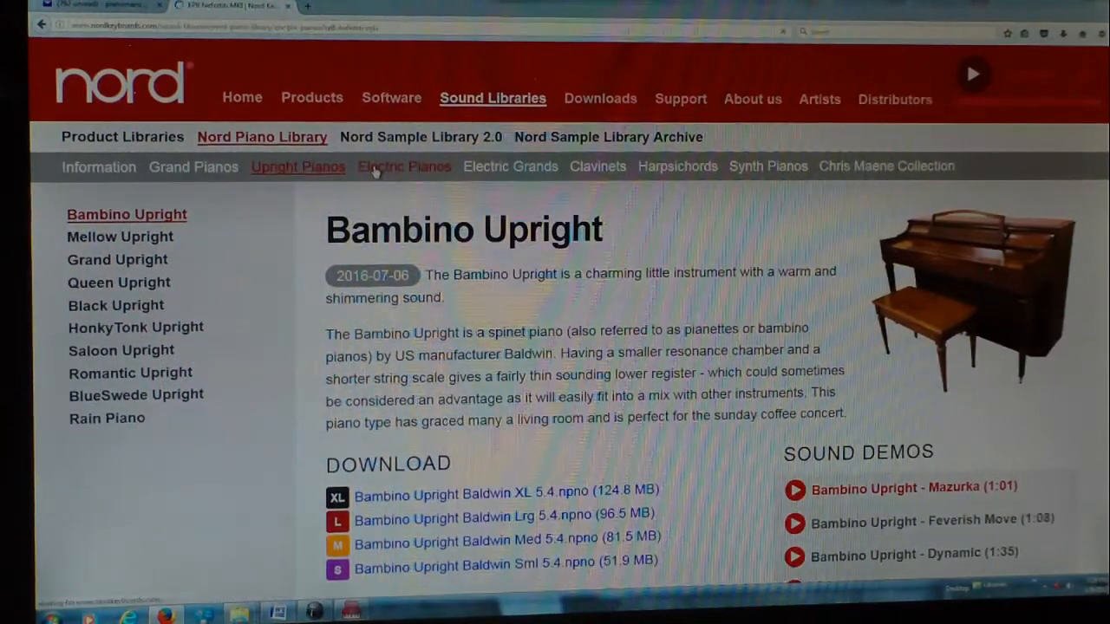
pyautogui.click(404, 166)
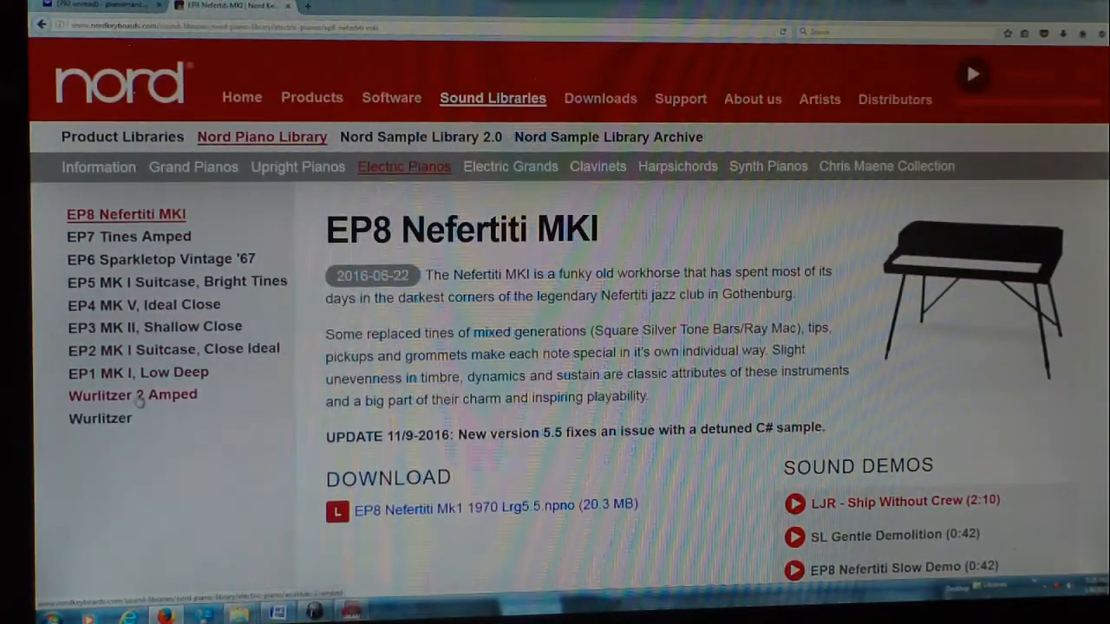
pyautogui.moveTo(509, 166)
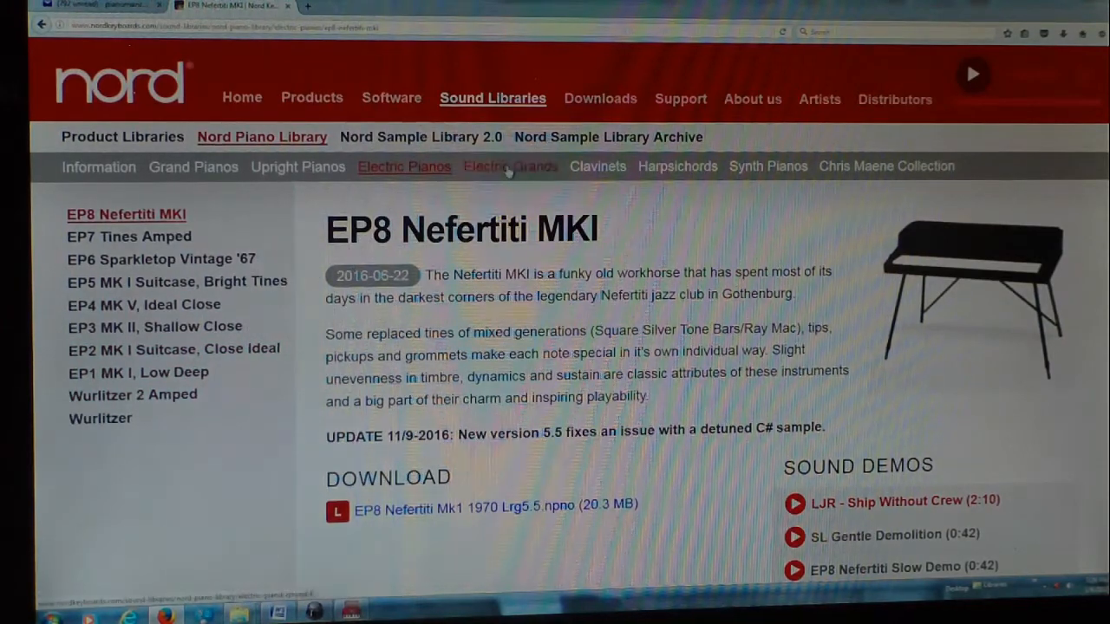
pyautogui.click(510, 167)
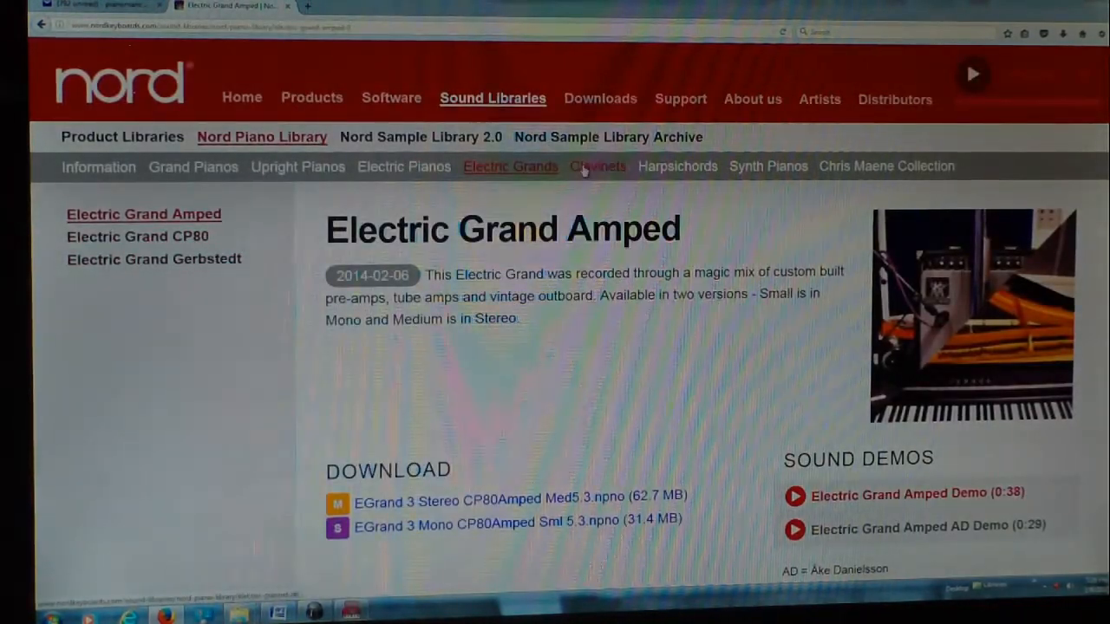
pyautogui.click(597, 167)
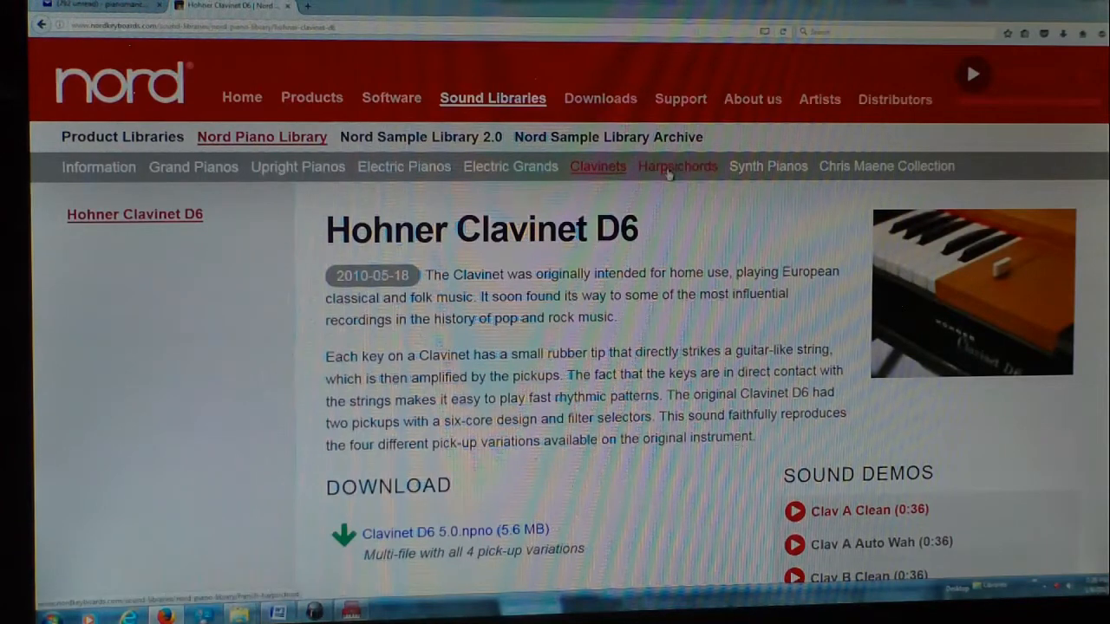
pyautogui.click(676, 167)
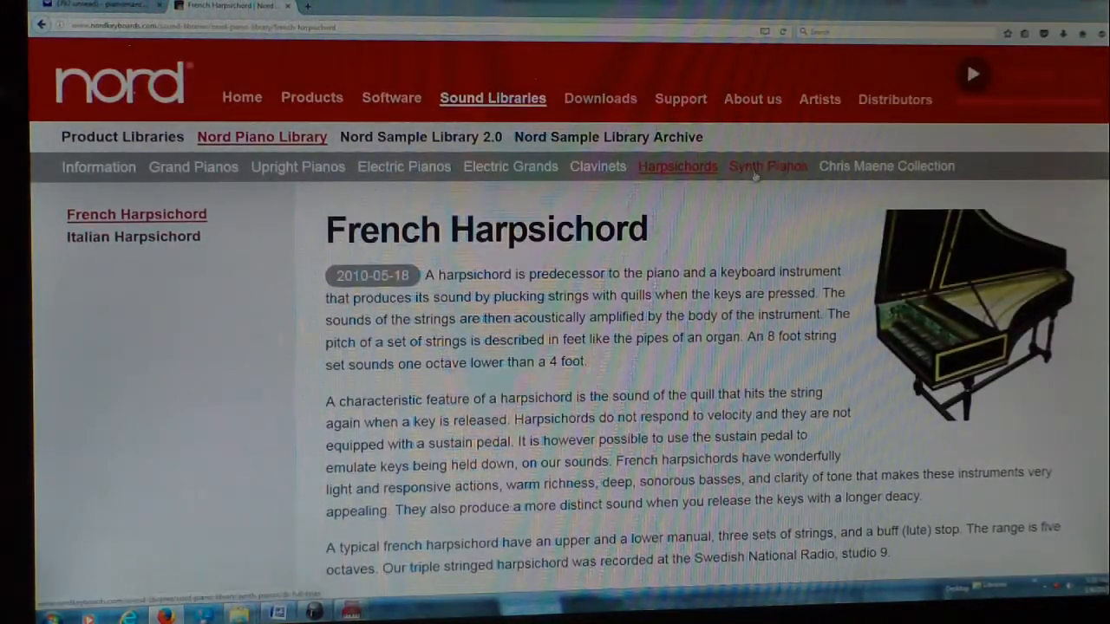
pyautogui.click(766, 167)
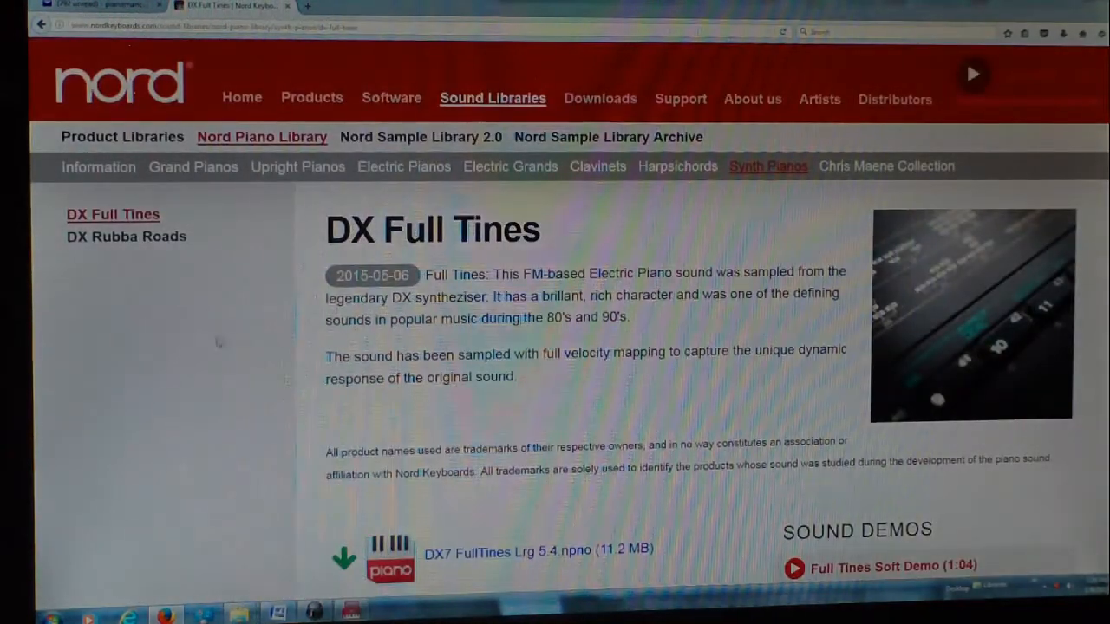
# Play the Full Tines Soft Demo on the Synth Pianos page.
pyautogui.scroll(-3)
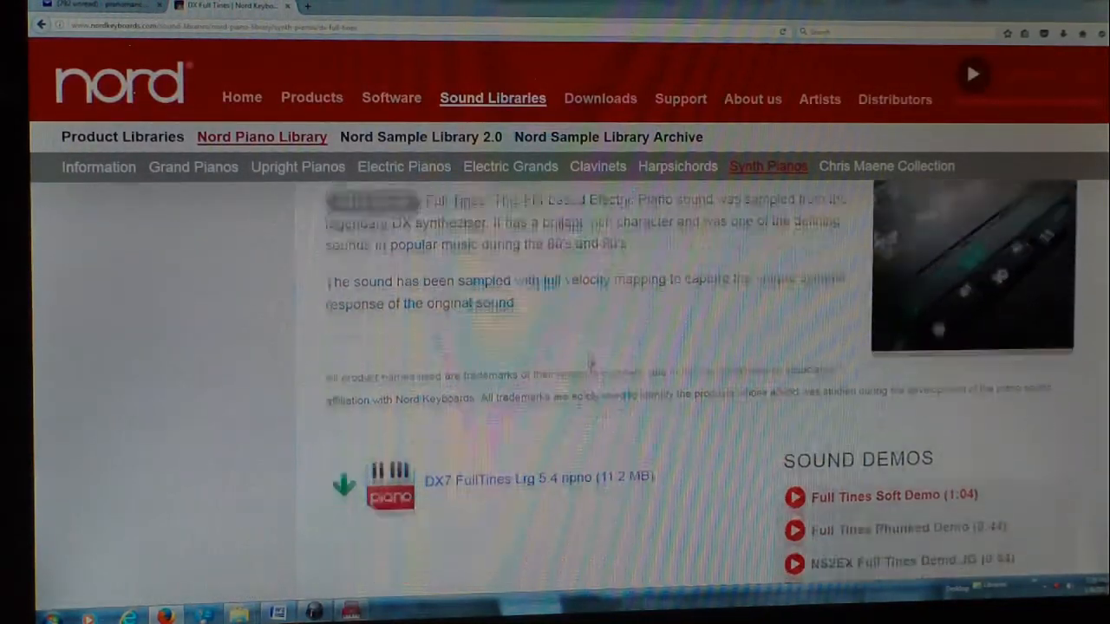
pyautogui.scroll(-3)
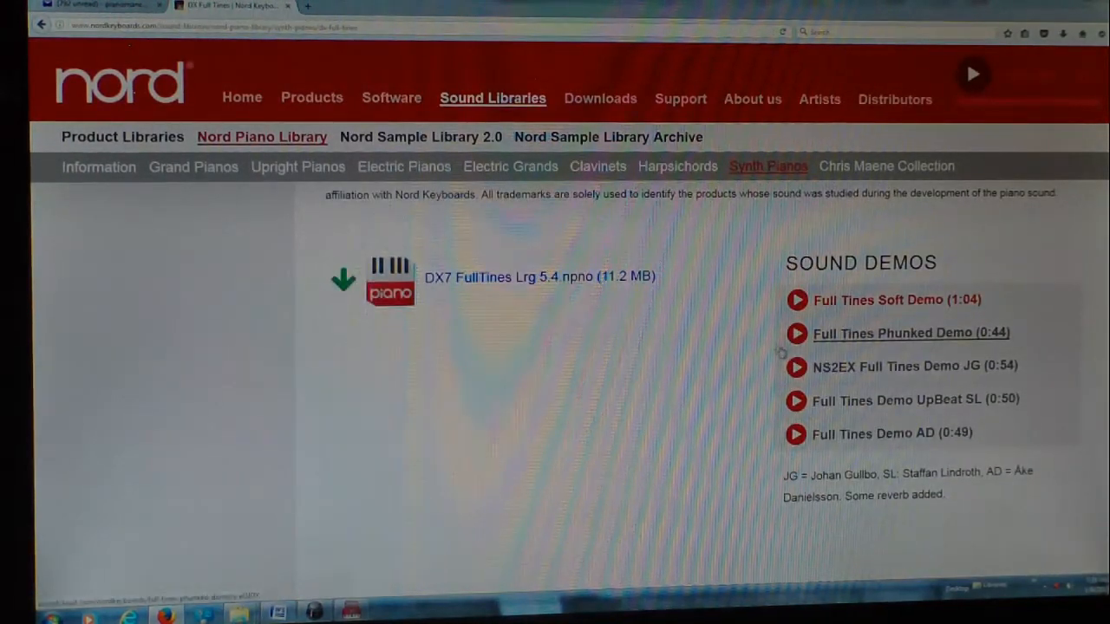
pyautogui.click(796, 300)
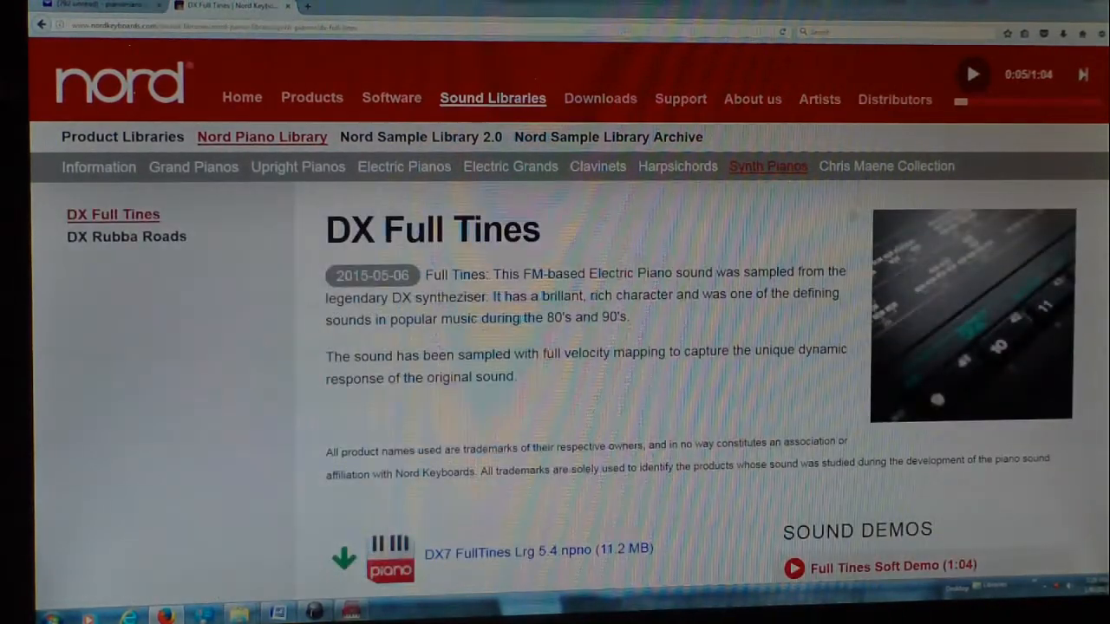
# Visit the Chris Maene Collection, then move on to Nord Sample Library 2.0.
pyautogui.click(886, 167)
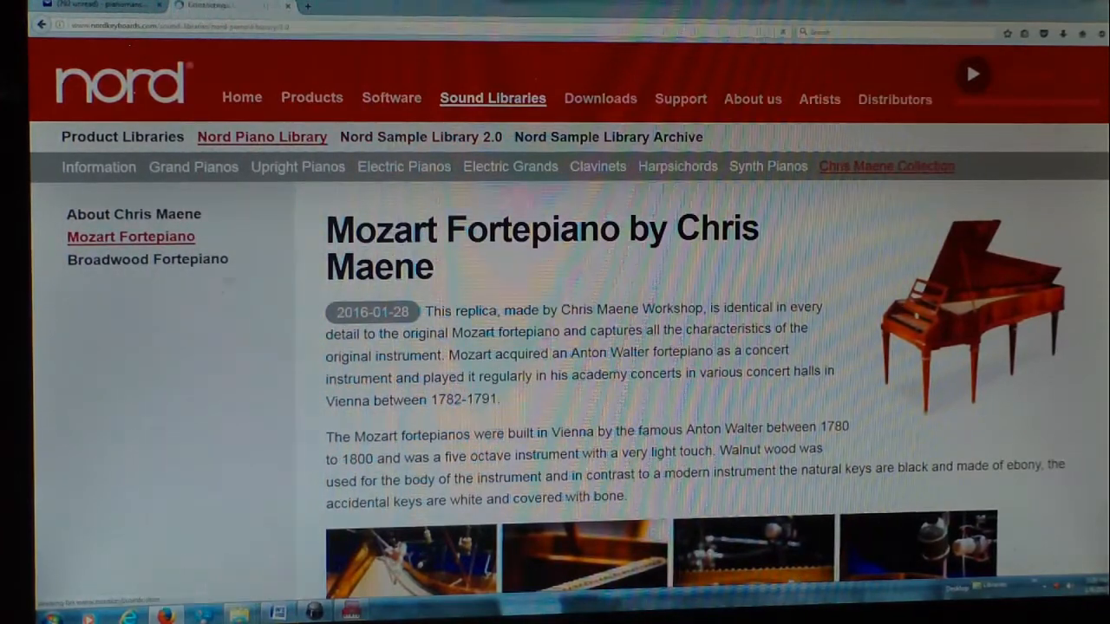
pyautogui.click(419, 136)
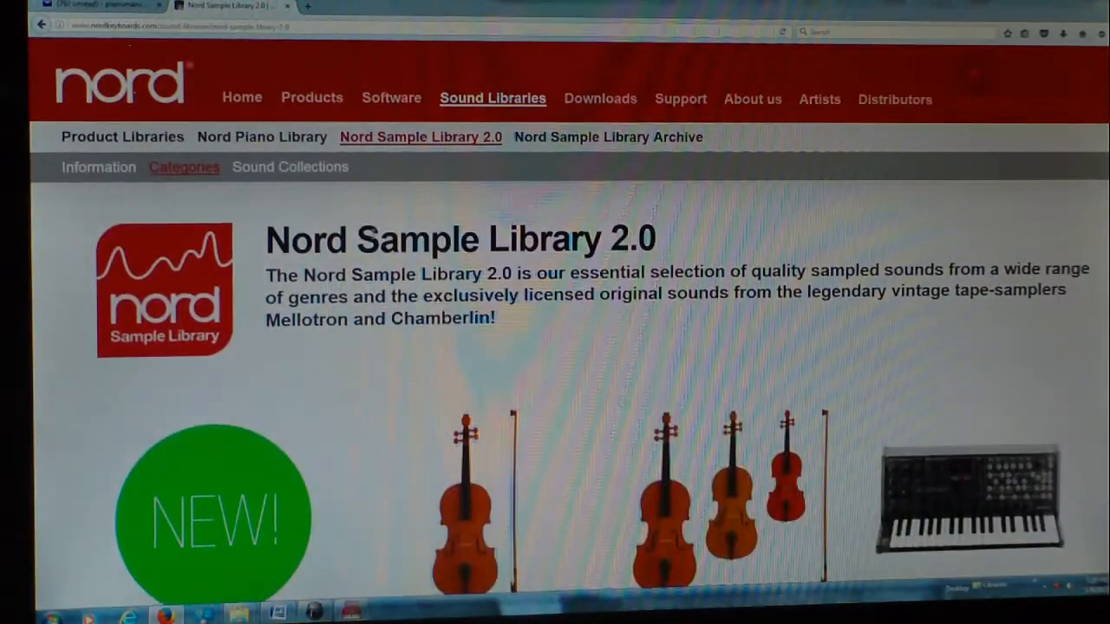
# Browse the Nord Sample Library 2.0 categories down to Ensemble Strings and its list of 46 sounds.
pyautogui.scroll(-3)
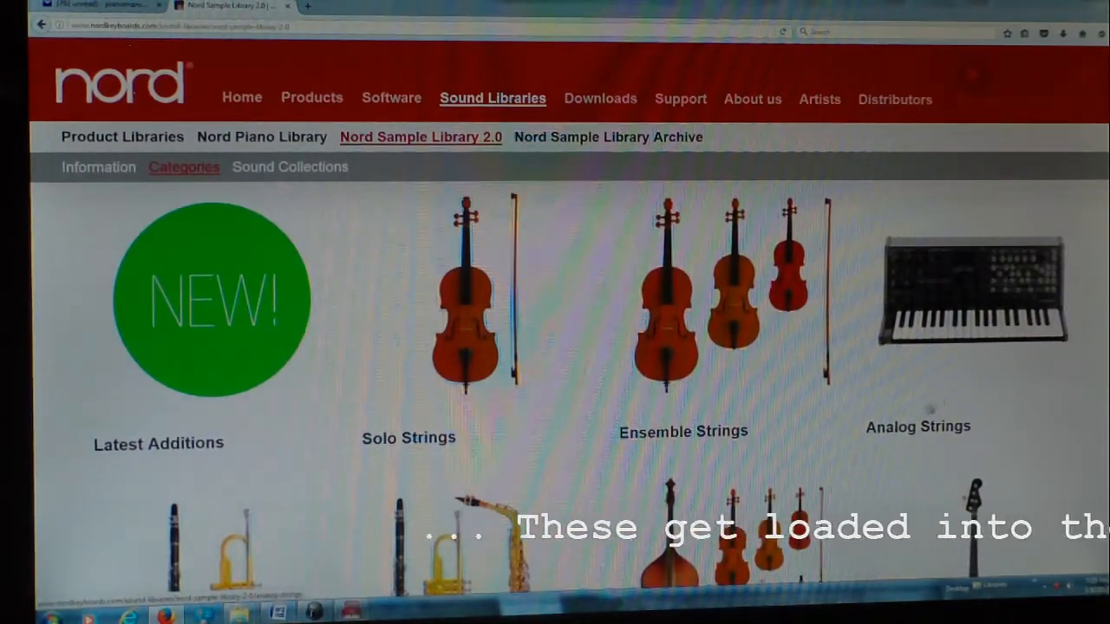
pyautogui.scroll(3)
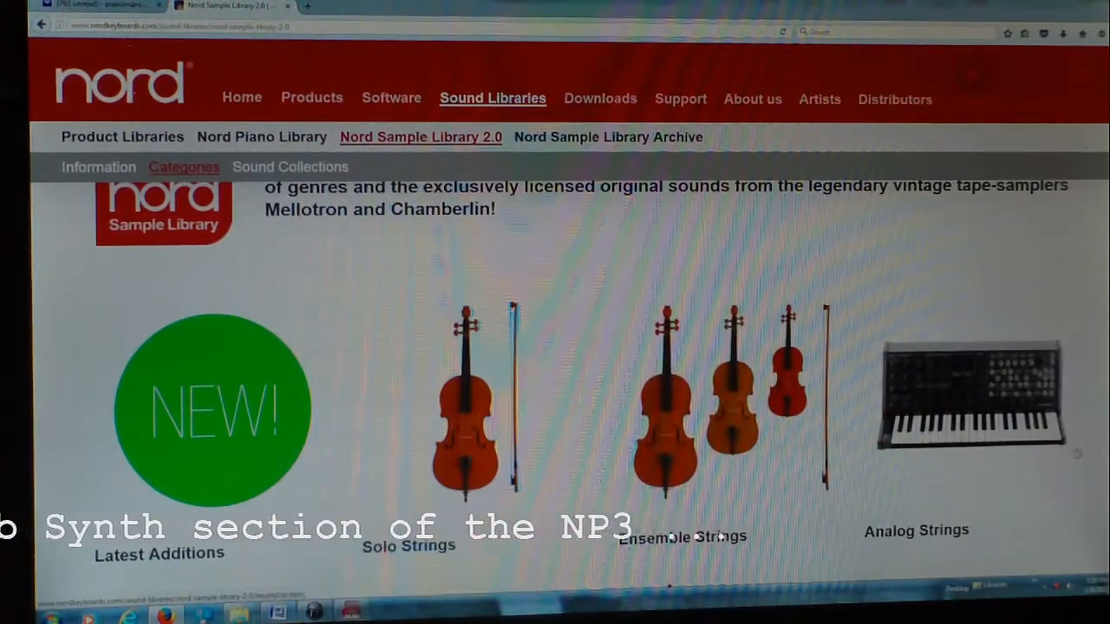
pyautogui.scroll(-3)
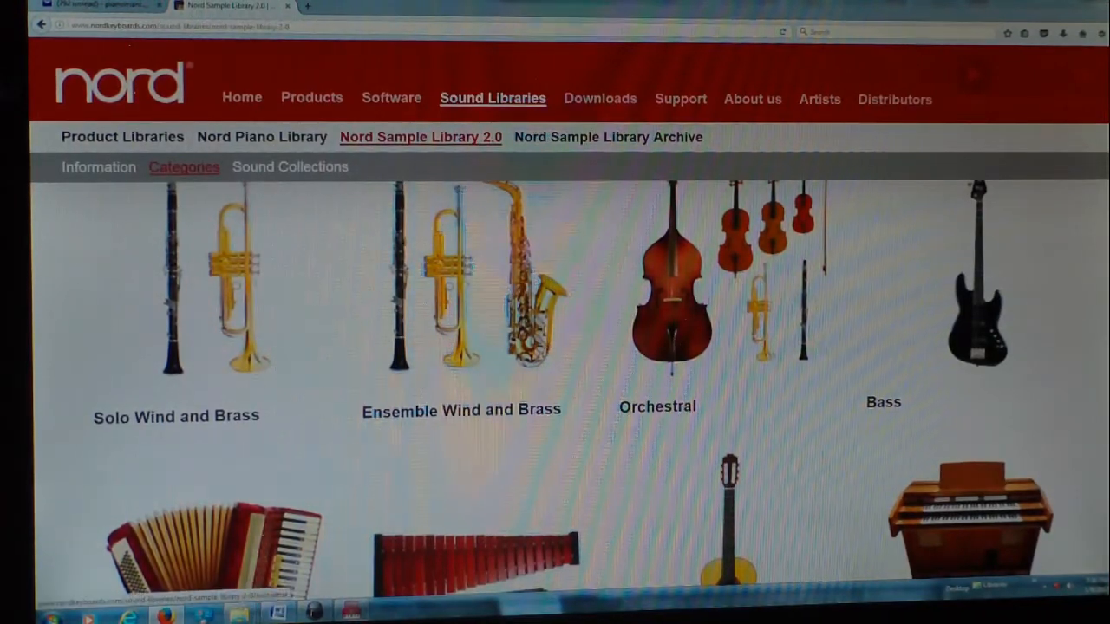
pyautogui.scroll(-3)
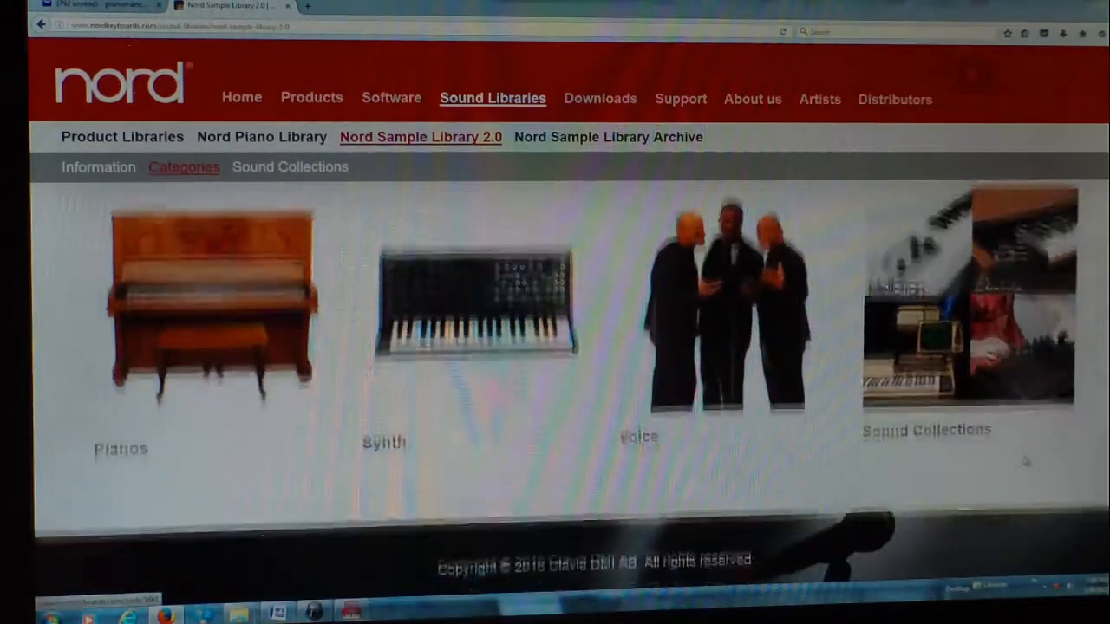
pyautogui.scroll(-3)
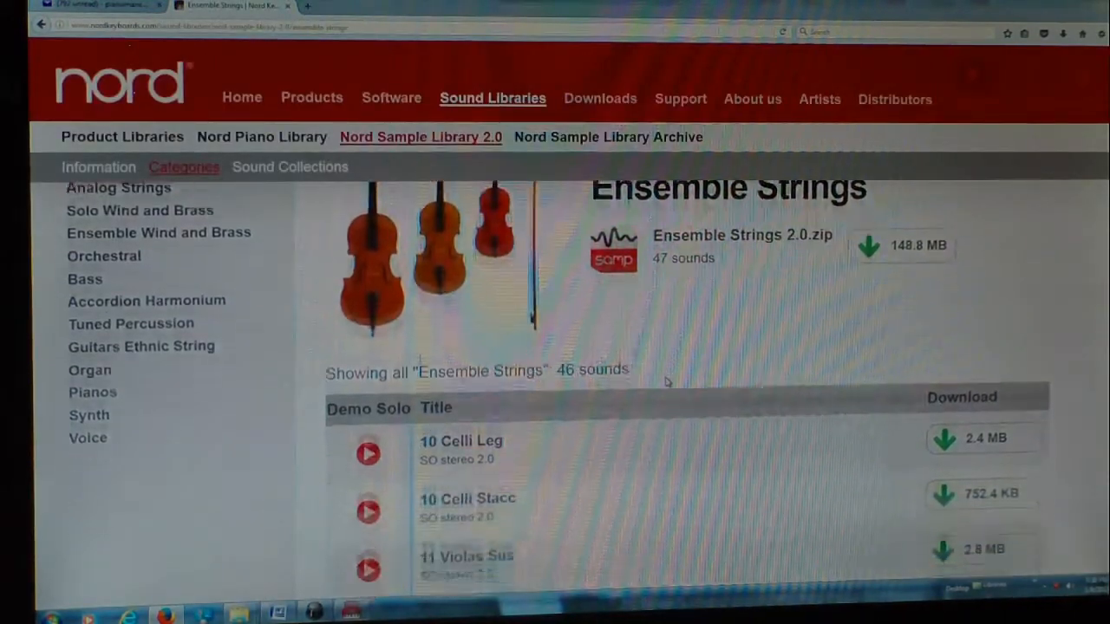
pyautogui.scroll(3)
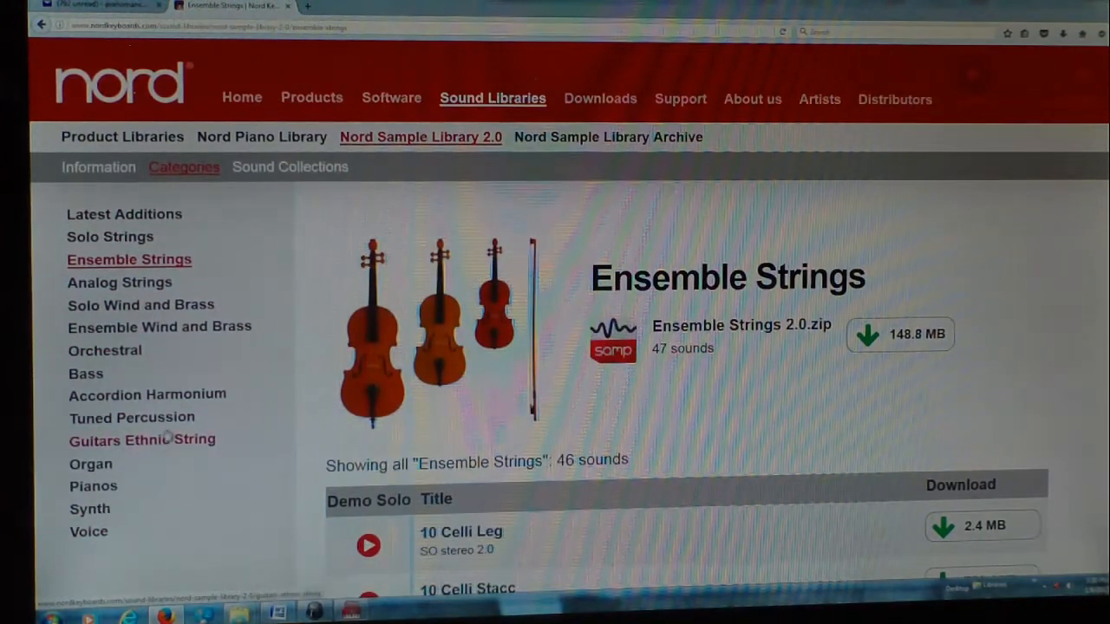
pyautogui.moveTo(142, 441)
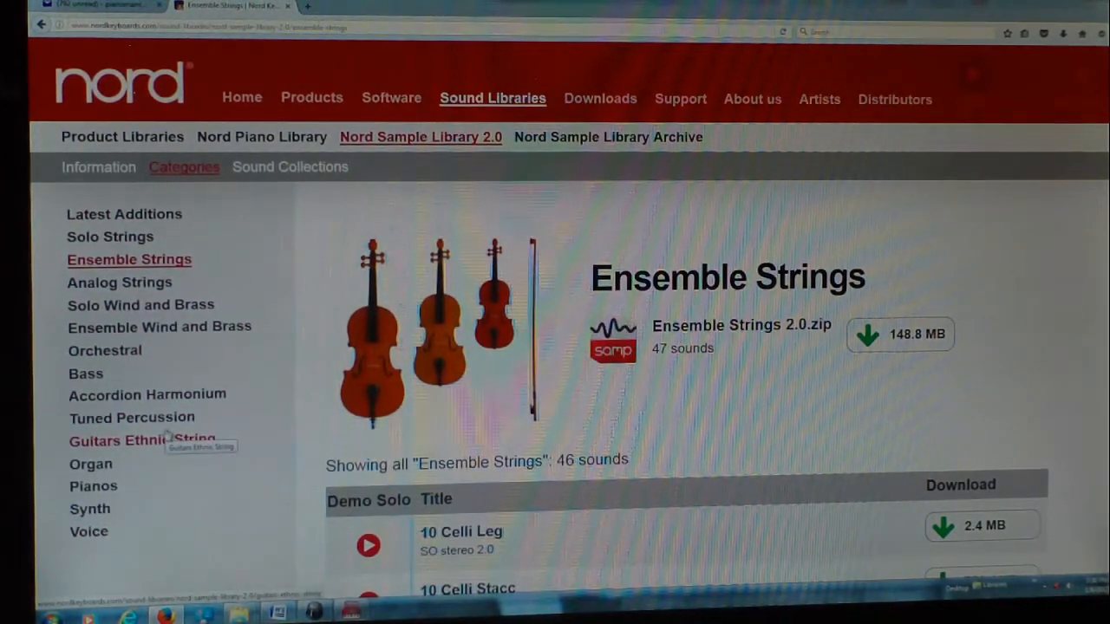